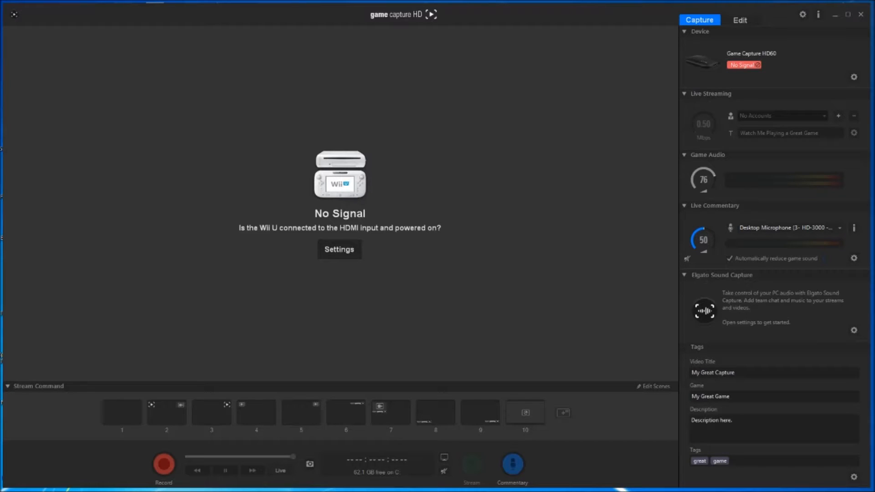
{"action": "mouse_move", "coordinate": [452, 337]}
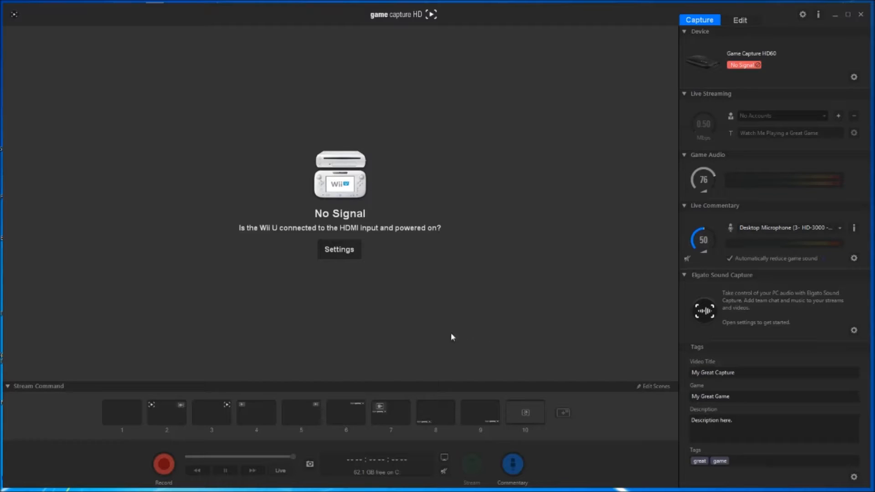
{"action": "mouse_move", "coordinate": [445, 319]}
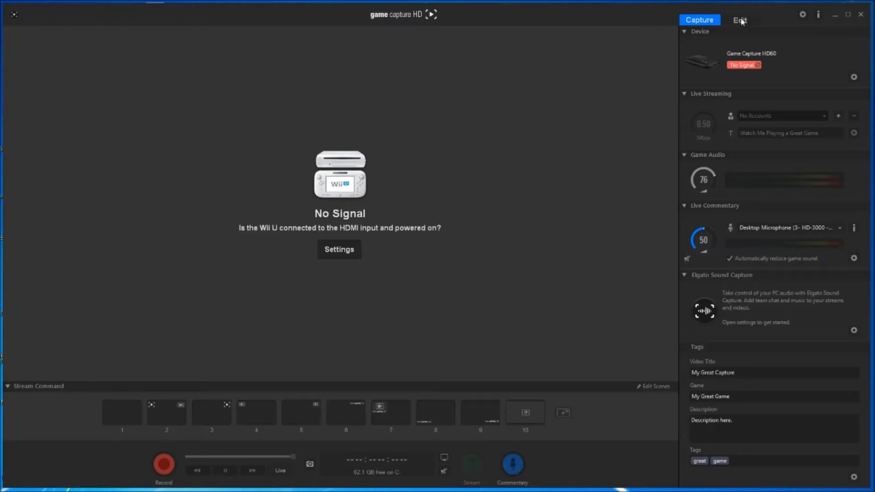
Enter the editor and load the 45:22 My Great Capture recording after briefly opening the 37-minute one
{"action": "left_click", "coordinate": [739, 19]}
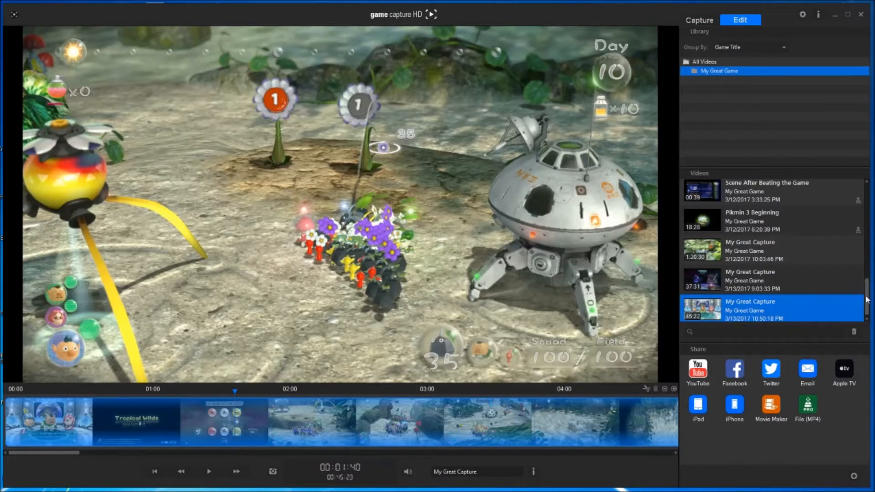
{"action": "scroll", "scroll_direction": "down", "scroll_amount": 3}
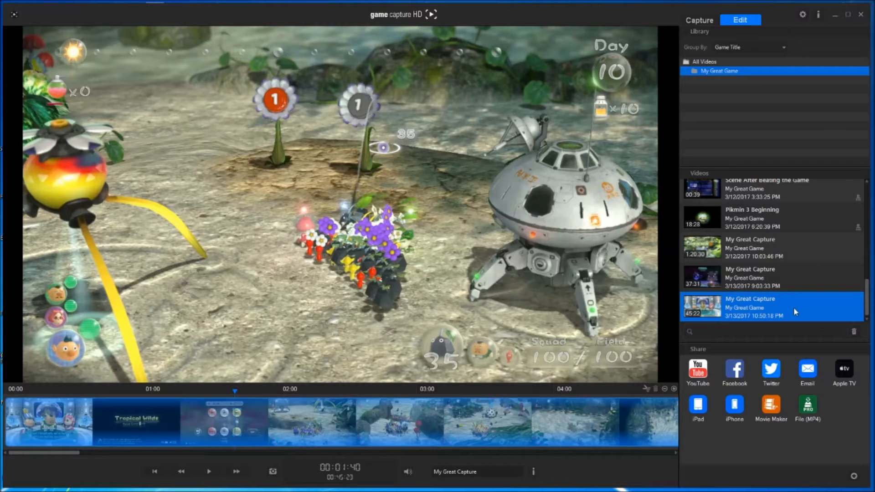
{"action": "left_click", "coordinate": [772, 277]}
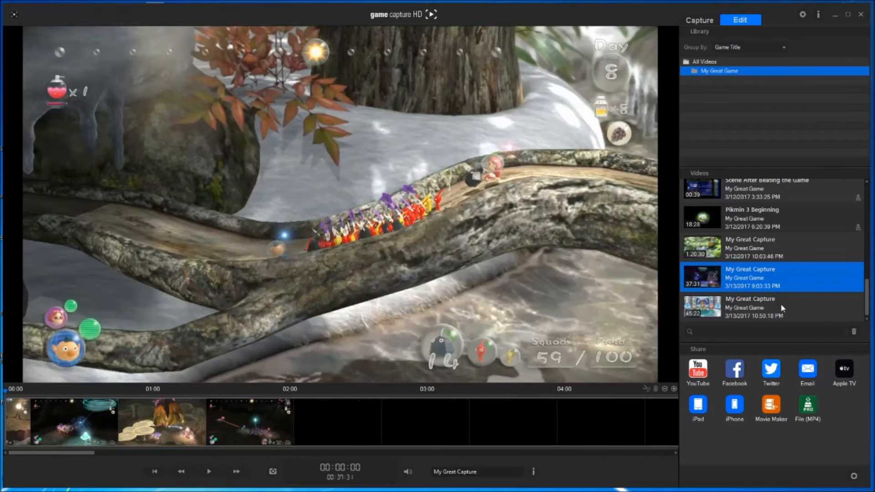
{"action": "left_click", "coordinate": [770, 307]}
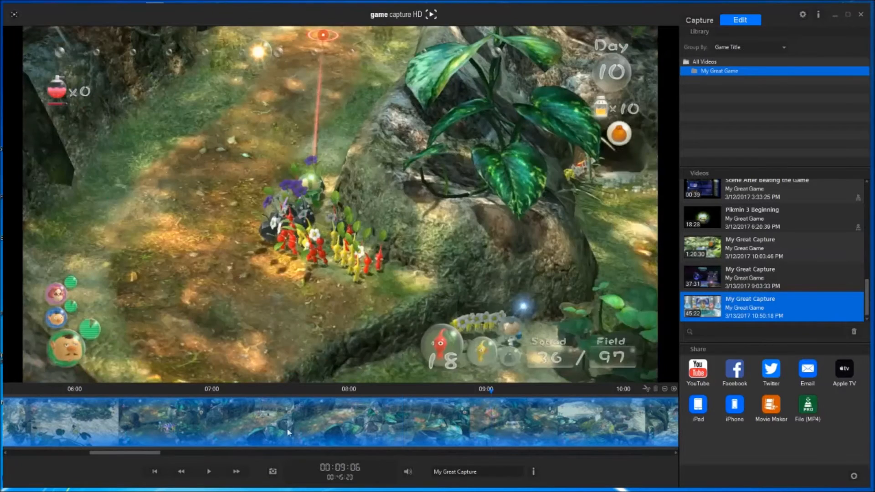
Scrub the timeline to about 32:44 and pause as Shaggy Long Legs appears, trimming to a 12:39 clip
{"action": "left_click_drag", "start_coordinate": [126, 453], "coordinate": [195, 453]}
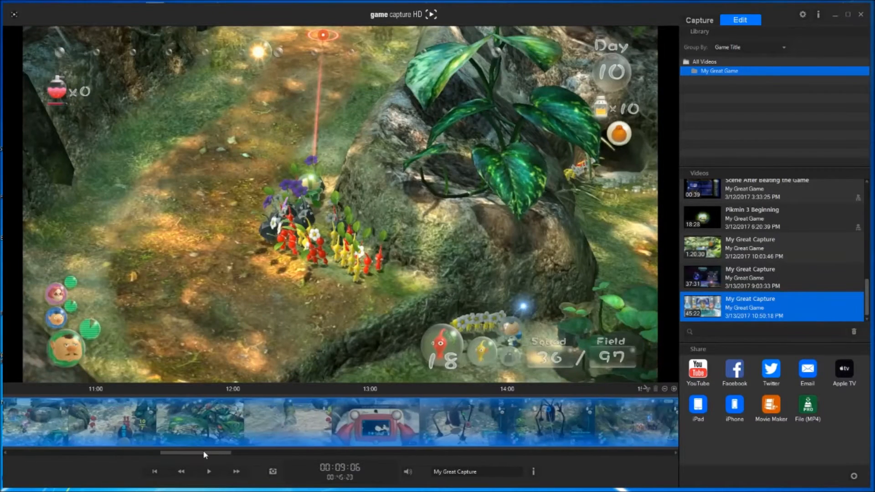
{"action": "left_click_drag", "start_coordinate": [203, 453], "coordinate": [290, 454]}
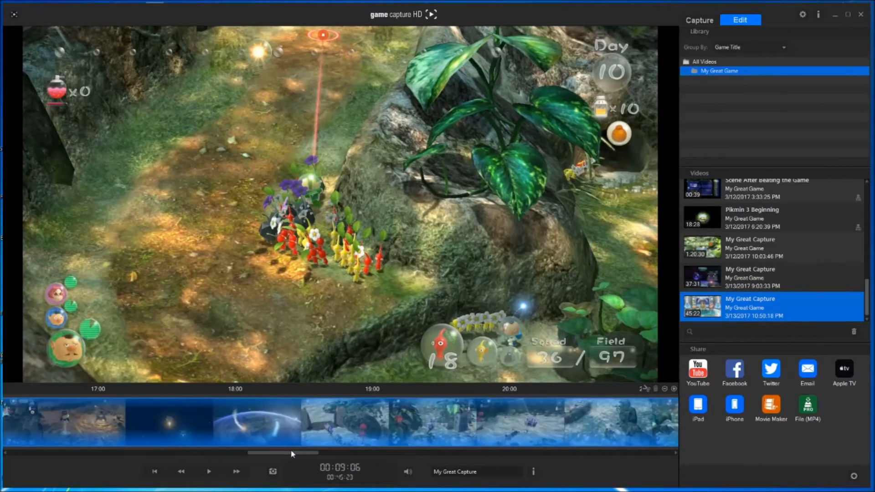
{"action": "left_click_drag", "start_coordinate": [290, 453], "coordinate": [436, 453]}
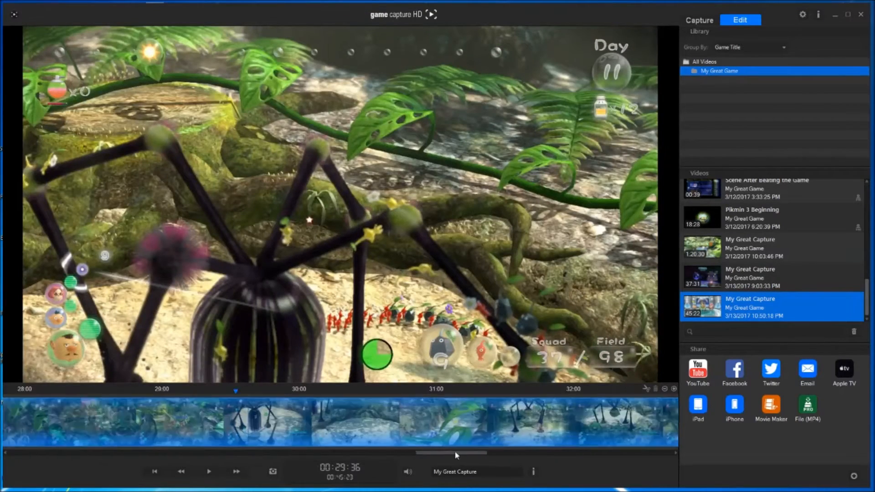
{"action": "left_click_drag", "start_coordinate": [452, 453], "coordinate": [506, 453]}
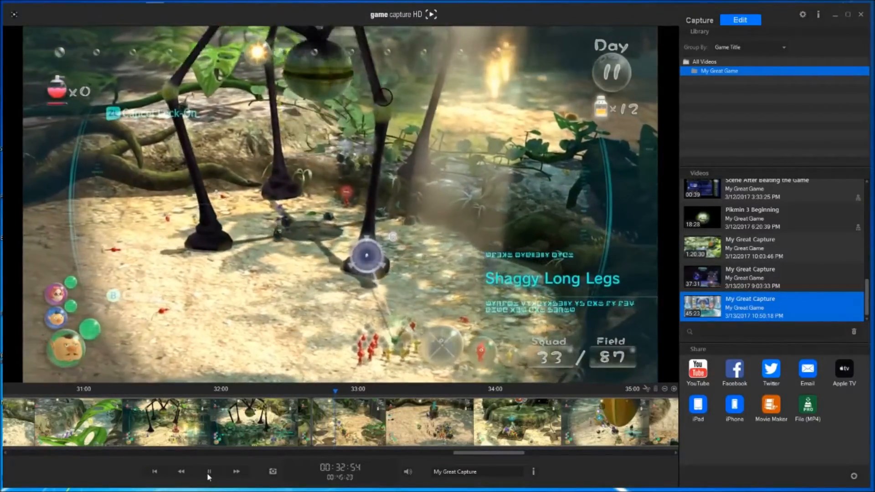
{"action": "left_click", "coordinate": [209, 472]}
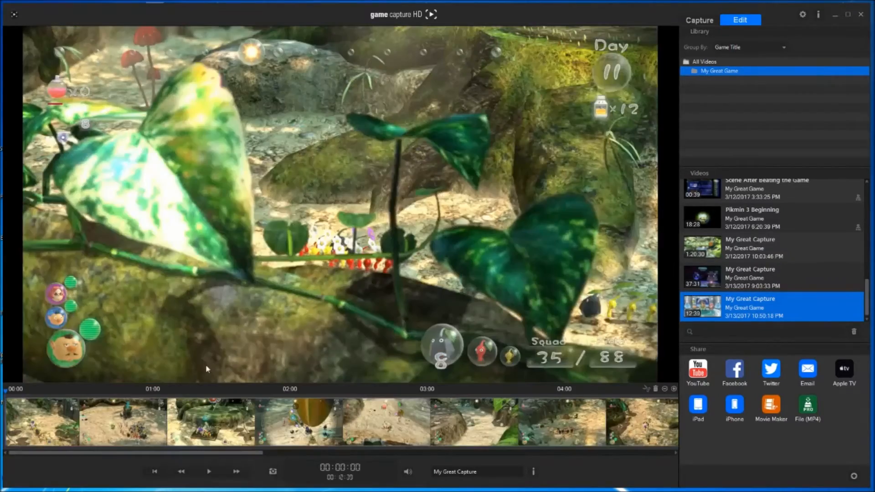
Trim the clip's end to 30 seconds of the boss fight and zoom the timeline to fit
{"action": "left_click", "coordinate": [208, 471]}
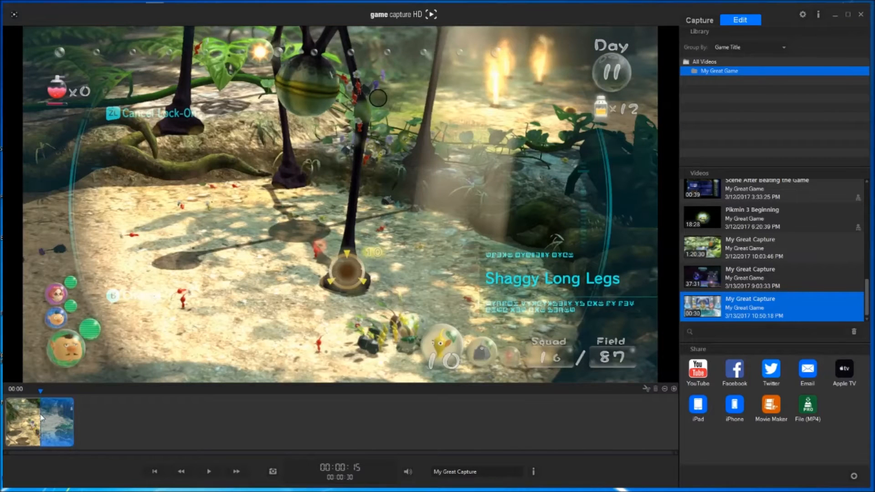
{"action": "right_click", "coordinate": [39, 422]}
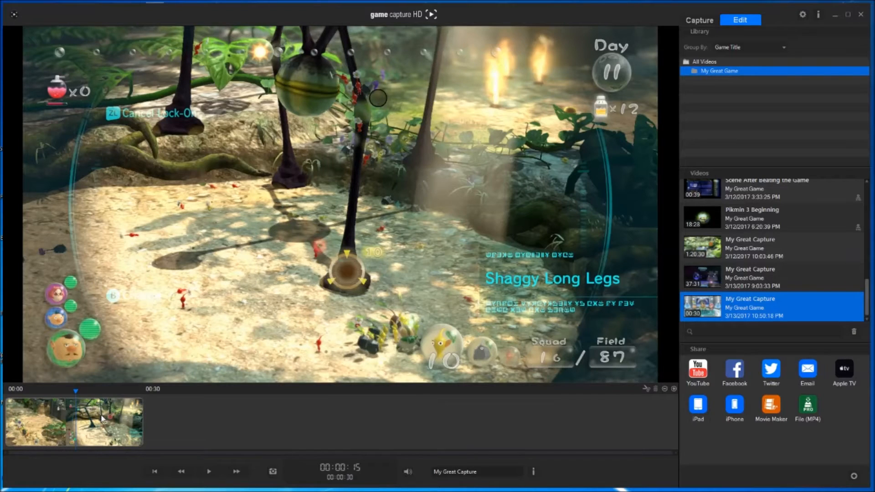
{"action": "mouse_move", "coordinate": [494, 482]}
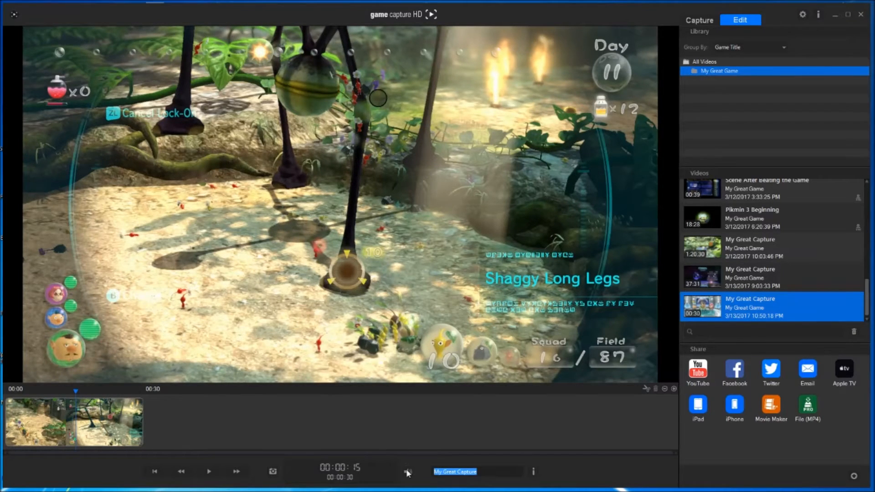
Title the clip 'Pikmin 3 - Taking down the boss!', export it as MP4 and check the file in My Videos
{"action": "type", "text": "Pikmin 3 - Taking down the boss!"}
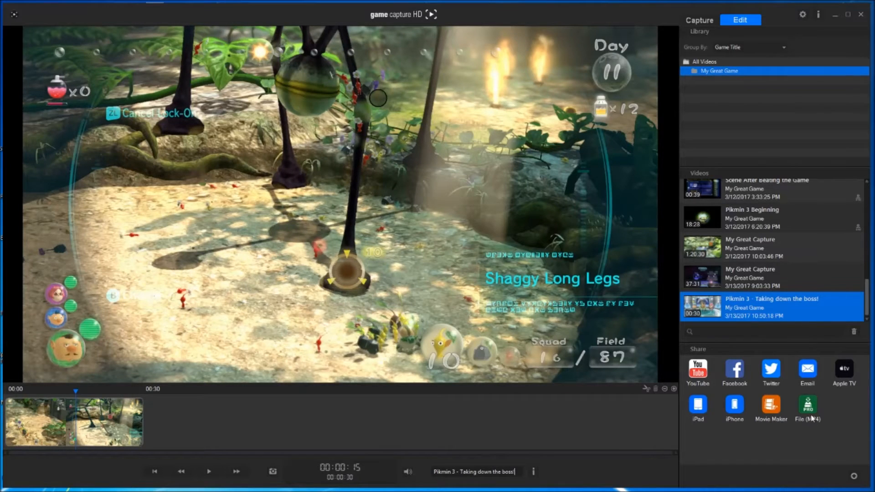
{"action": "left_click", "coordinate": [807, 405]}
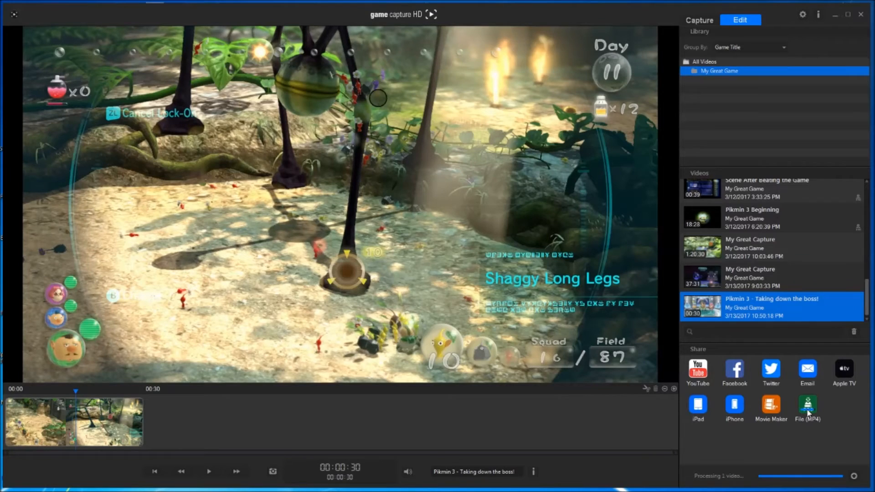
{"action": "left_click", "coordinate": [807, 408]}
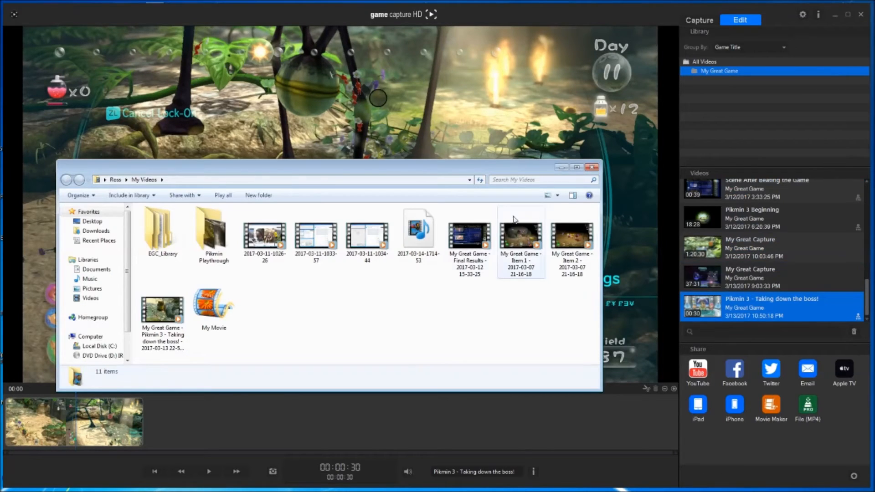
{"action": "left_click", "coordinate": [162, 311]}
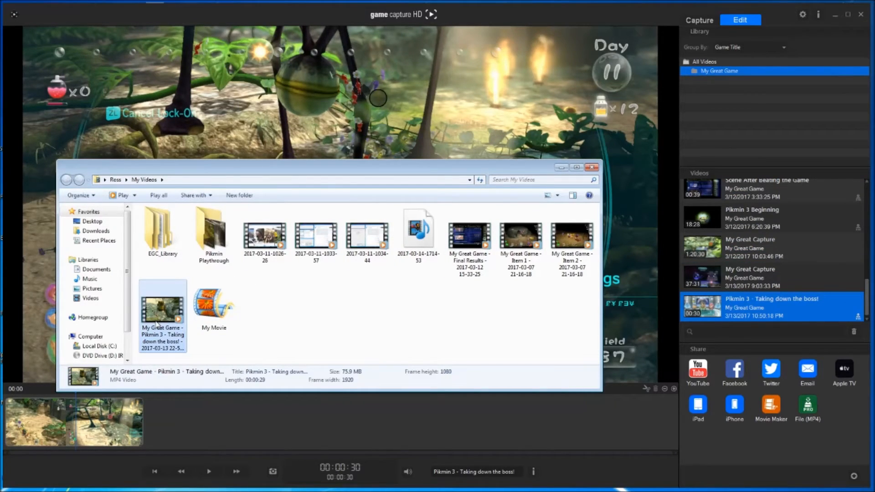
{"action": "mouse_move", "coordinate": [593, 168]}
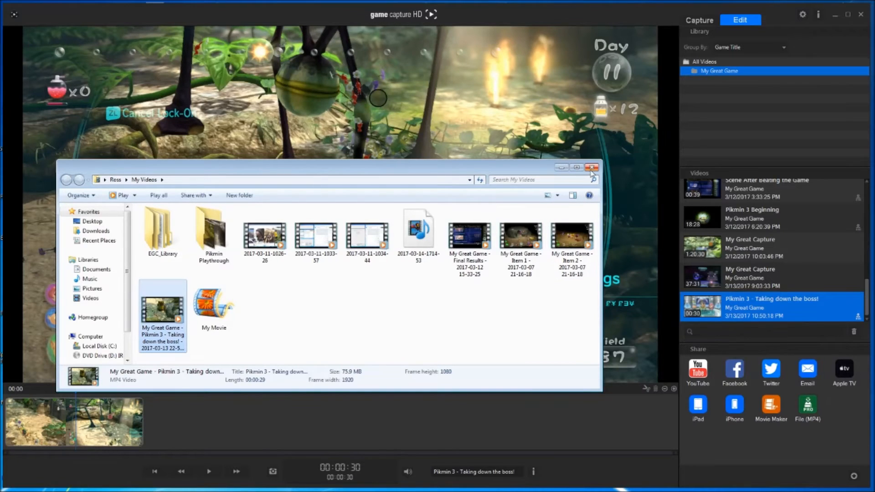
{"action": "left_click", "coordinate": [592, 168]}
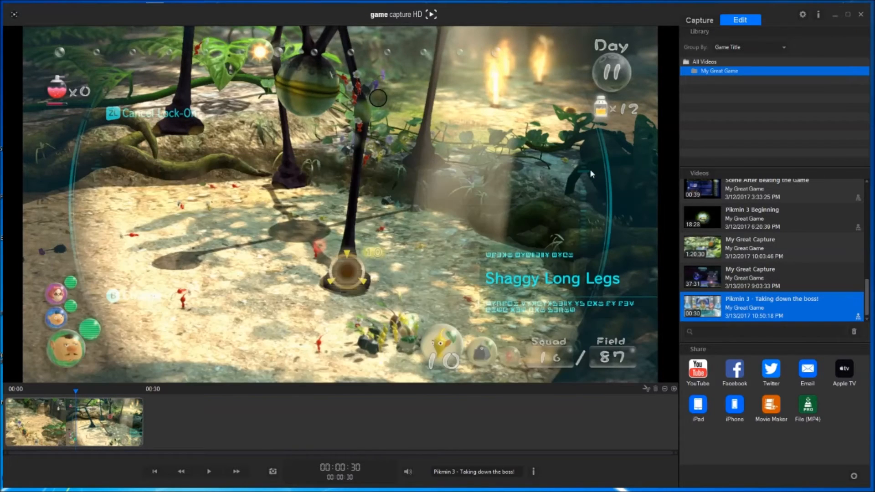
{"action": "mouse_move", "coordinate": [100, 419]}
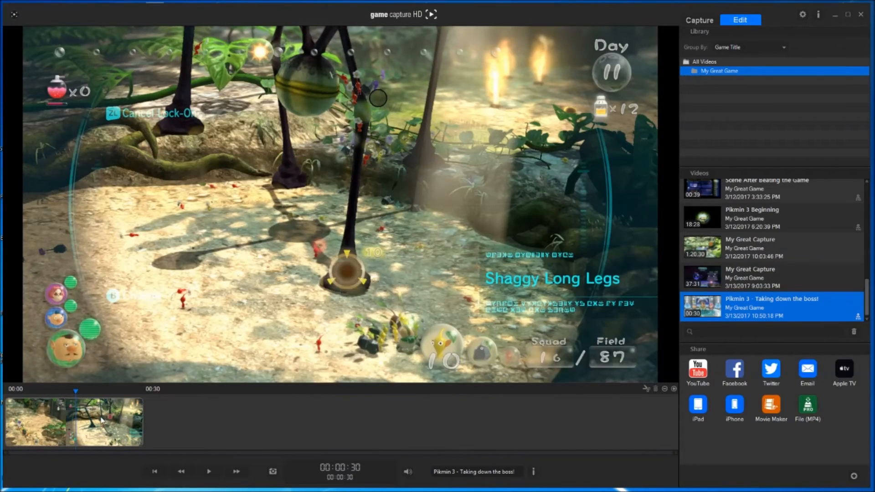
Restore the original untrimmed 45-minute recording via Restore Original Video
{"action": "right_click", "coordinate": [76, 421]}
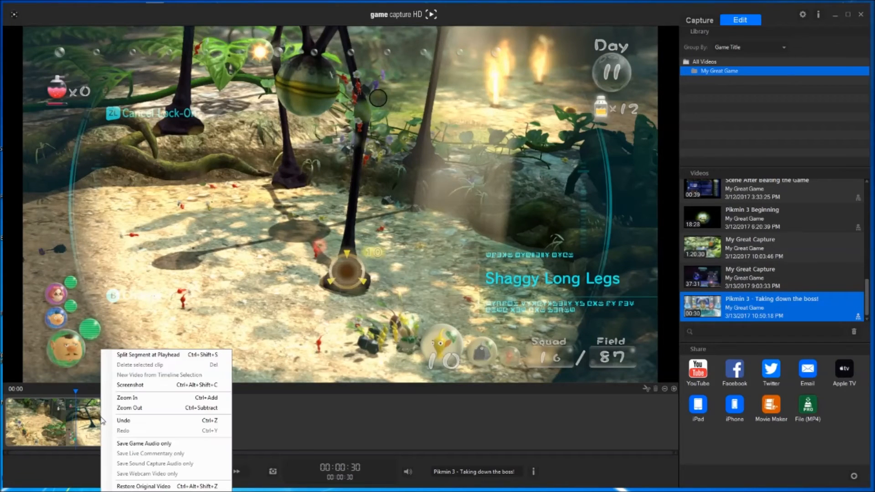
{"action": "mouse_move", "coordinate": [143, 486]}
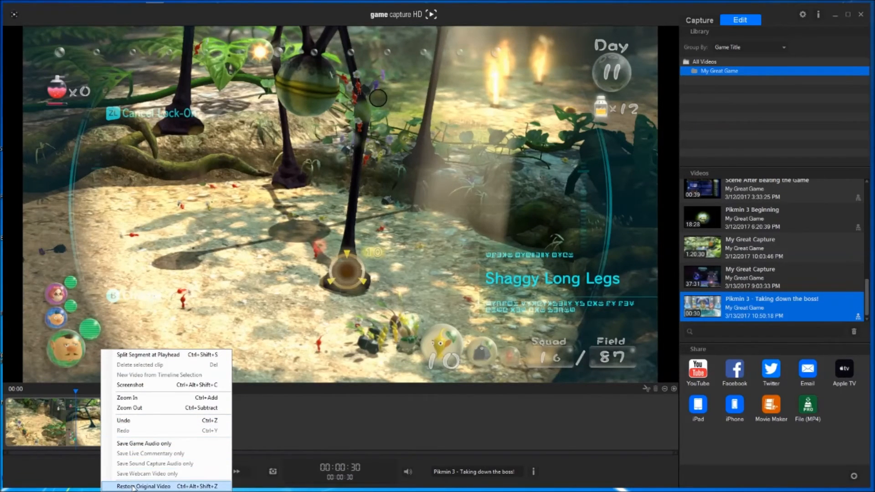
{"action": "left_click", "coordinate": [146, 486]}
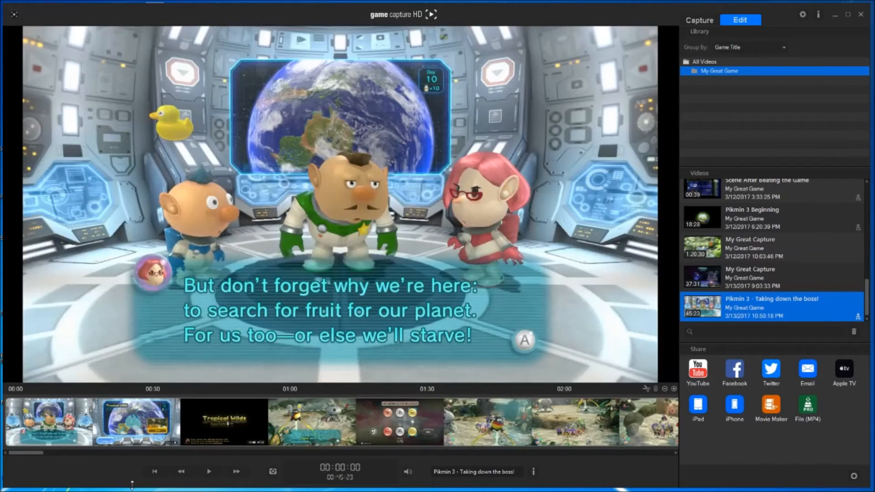